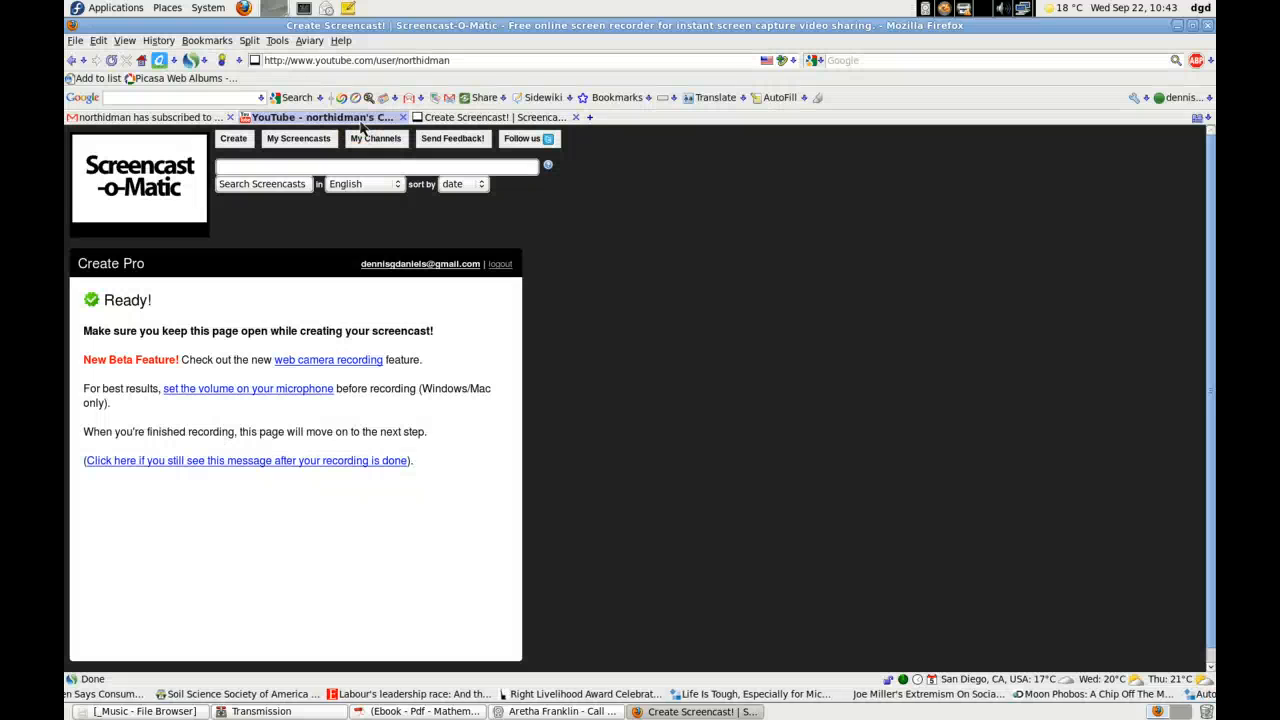
Bring up the northidman channel page with the 'NSFW. A hunter shoots a bear!' favourite loaded.
{"action": "left_click", "coordinate": [320, 116]}
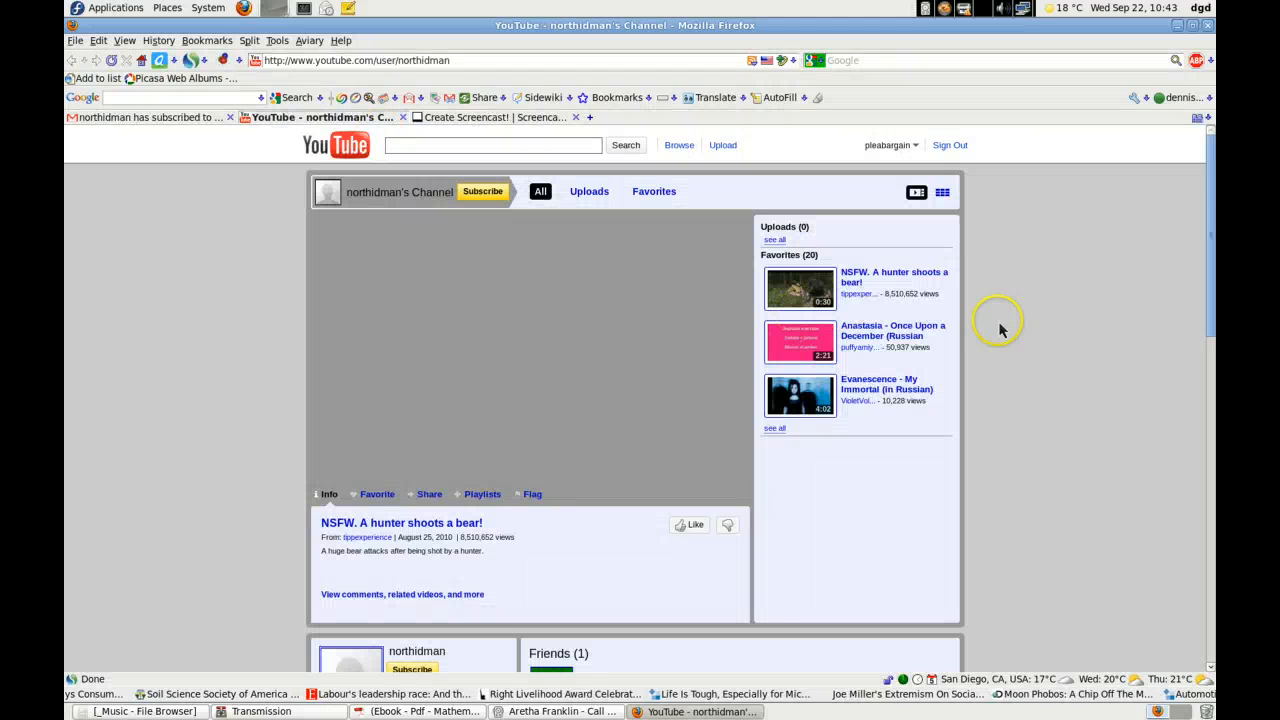
{"action": "mouse_move", "coordinate": [890, 284]}
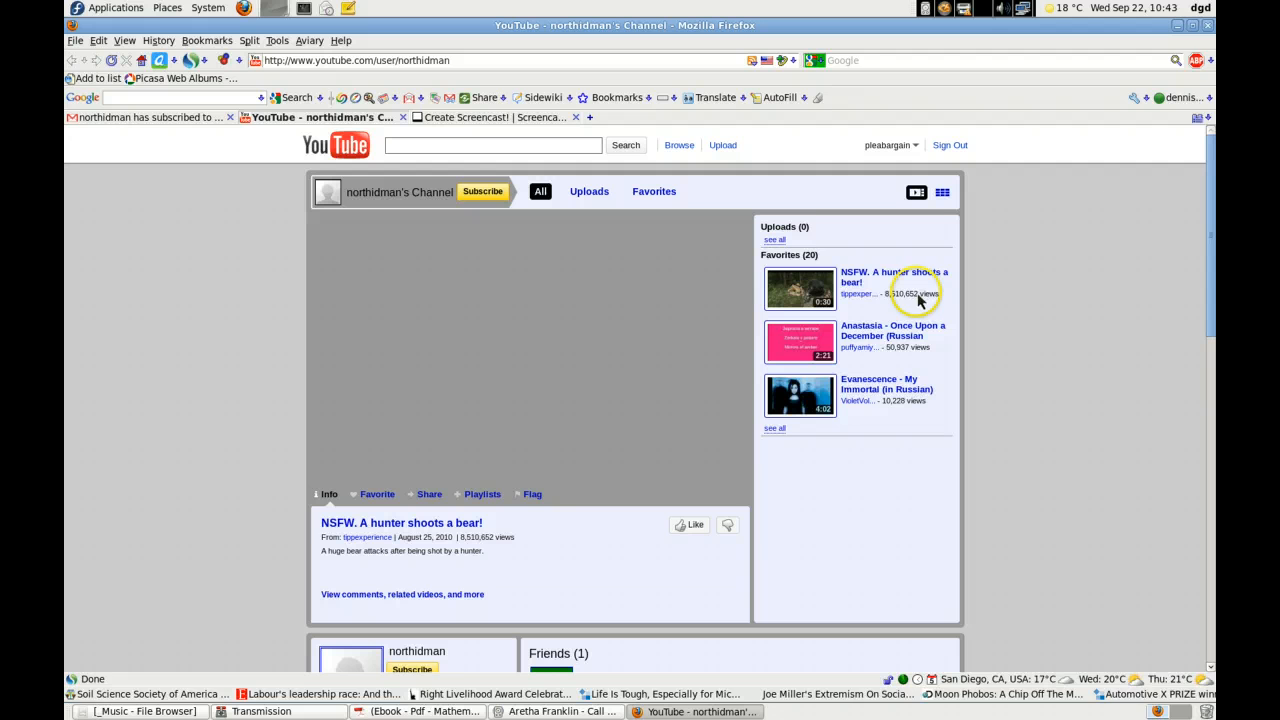
{"action": "mouse_move", "coordinate": [896, 280]}
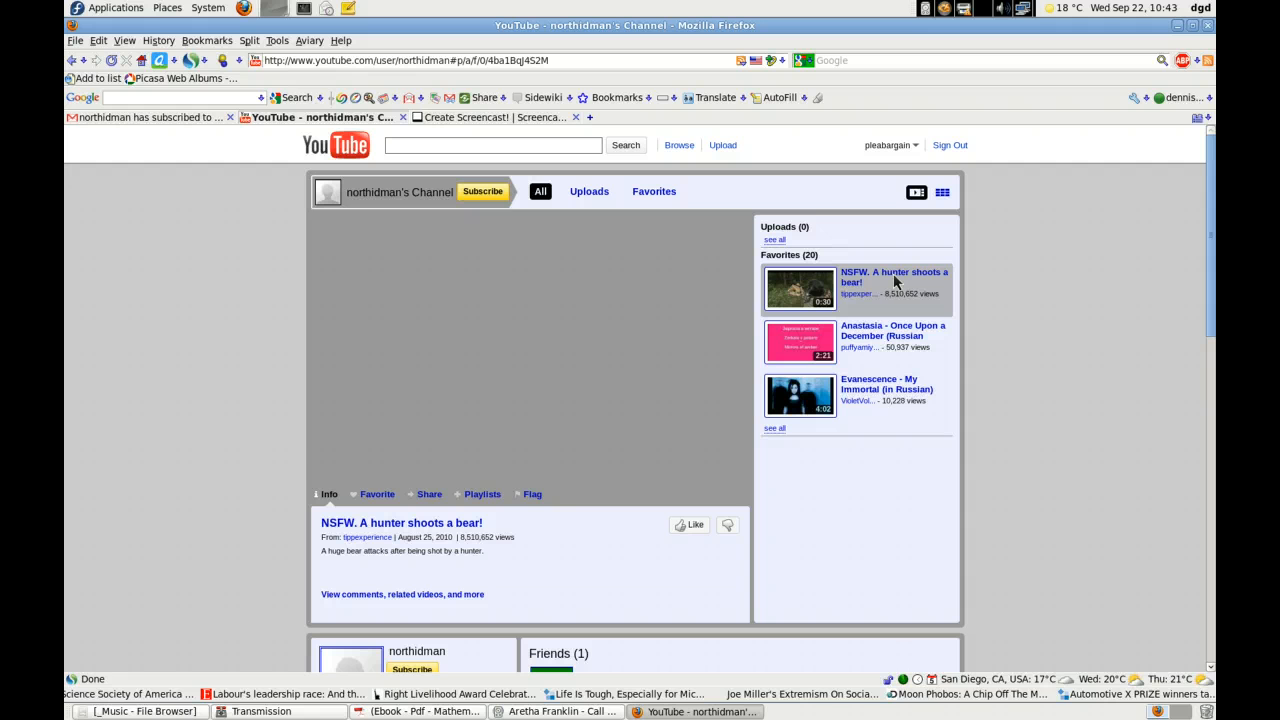
Start playback of the hunter video until the SHOOT / DON'T SHOOT THE BEAR annotations appear.
{"action": "left_click", "coordinate": [892, 276]}
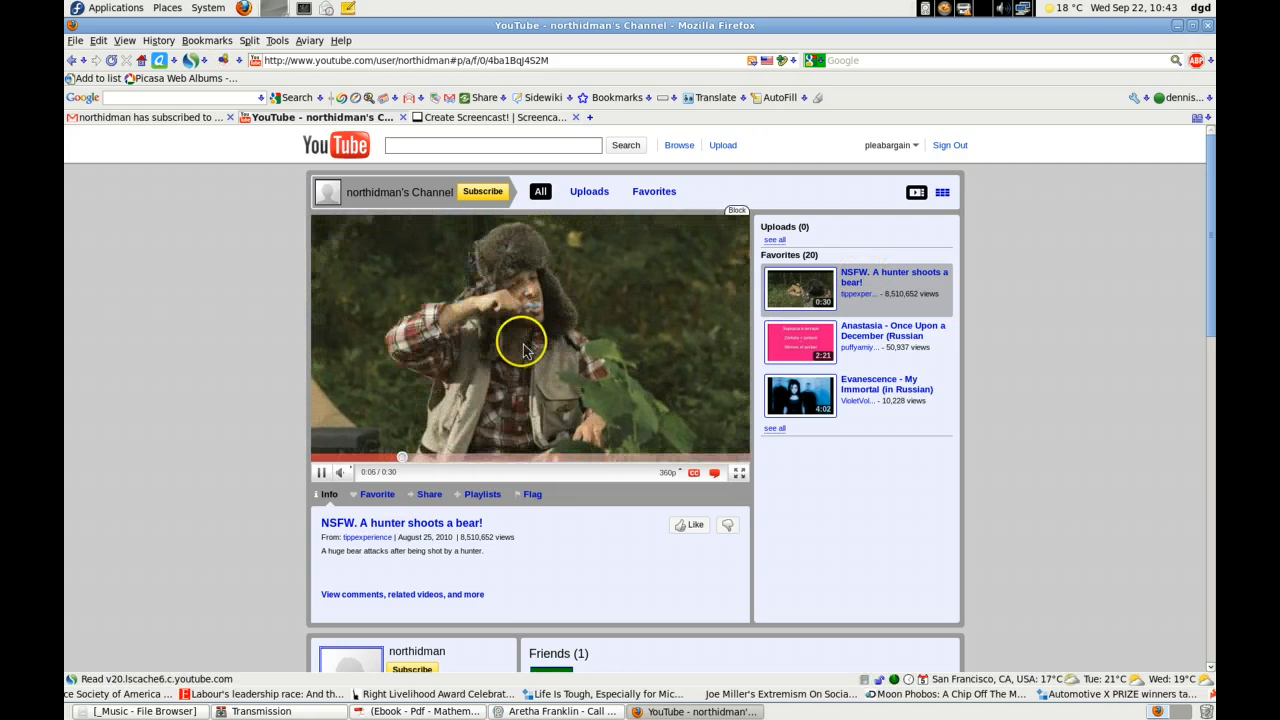
{"action": "mouse_move", "coordinate": [616, 460]}
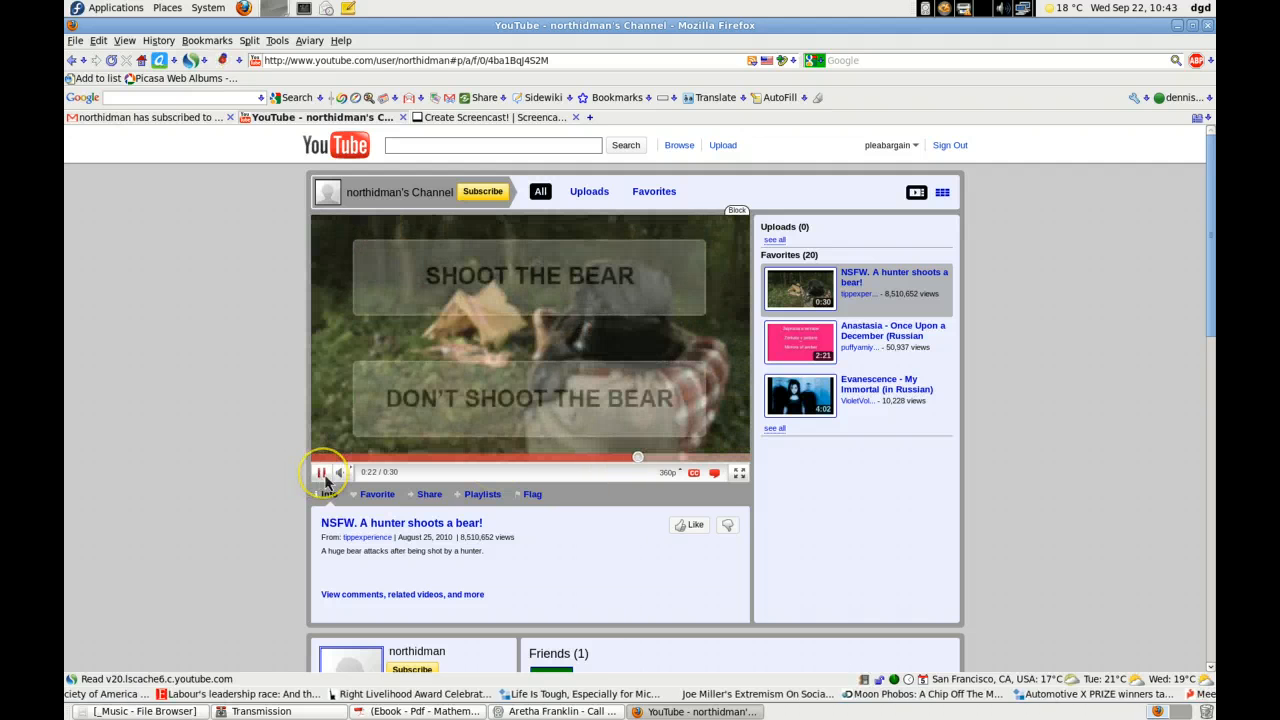
Pause at the ending choice and follow the SHOOT THE BEAR annotation to the tippexperience page.
{"action": "left_click", "coordinate": [320, 472]}
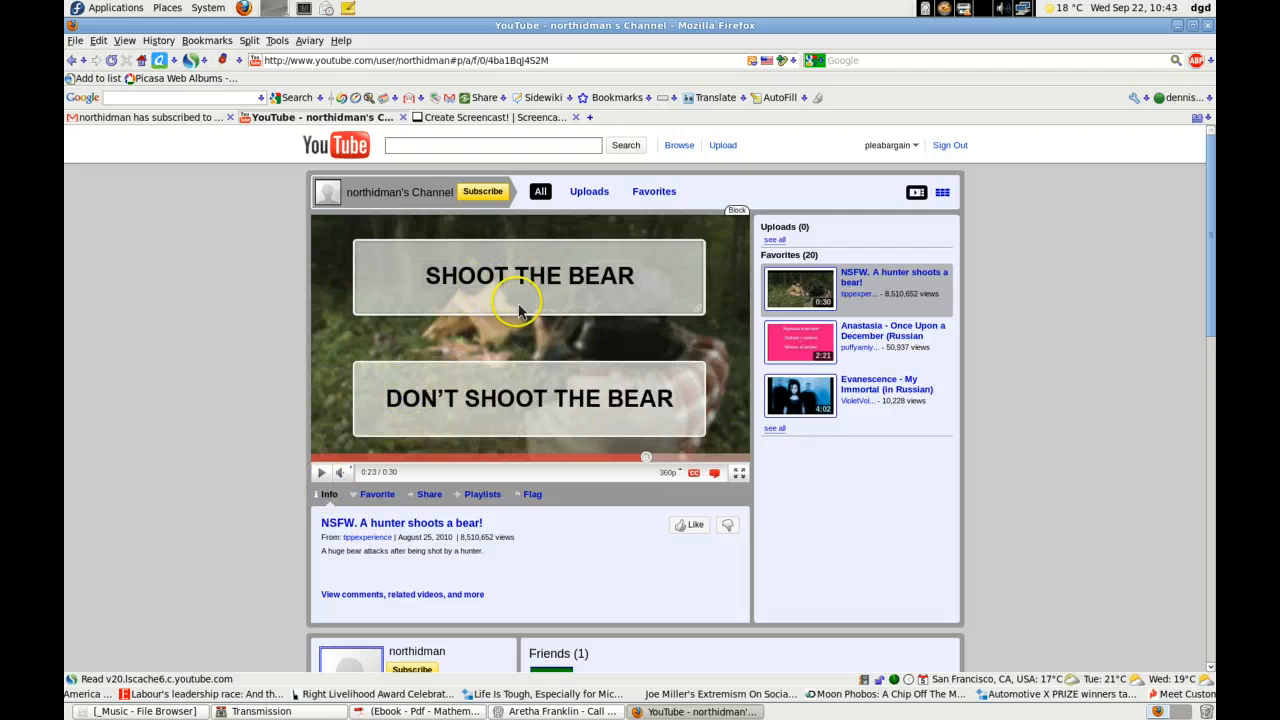
{"action": "mouse_move", "coordinate": [564, 408]}
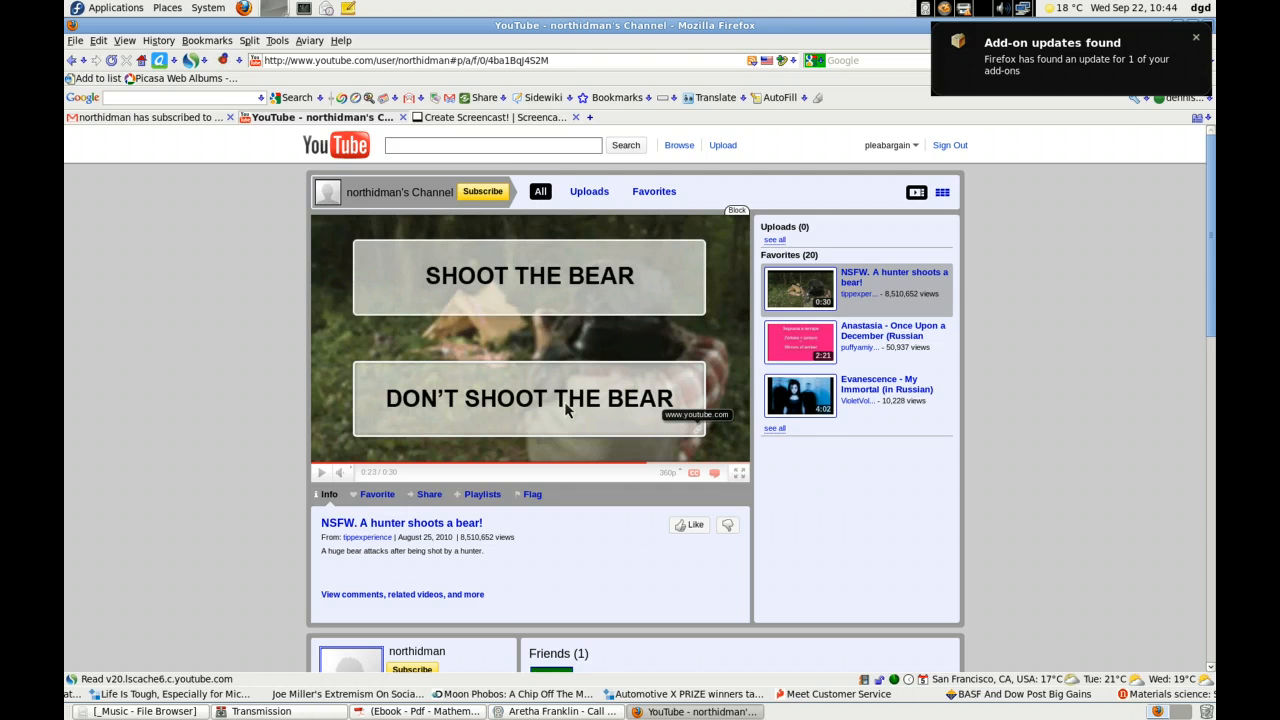
{"action": "left_click", "coordinate": [1196, 36]}
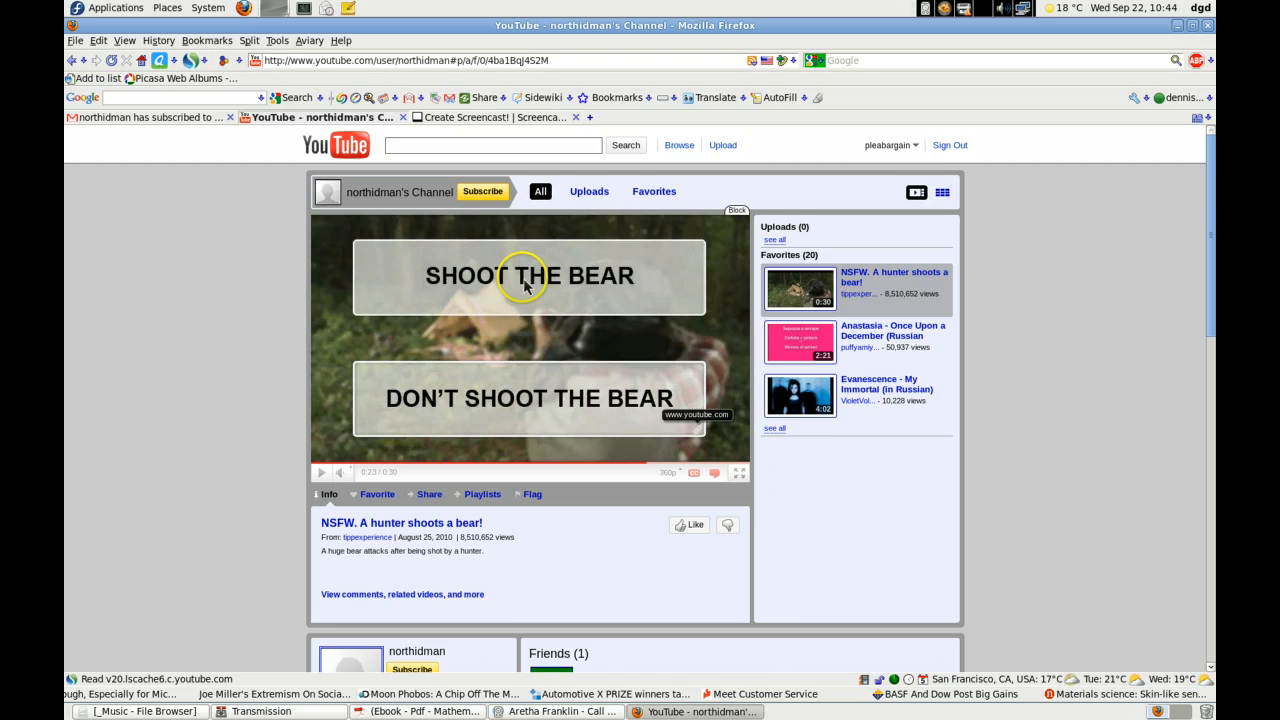
{"action": "left_click", "coordinate": [528, 276]}
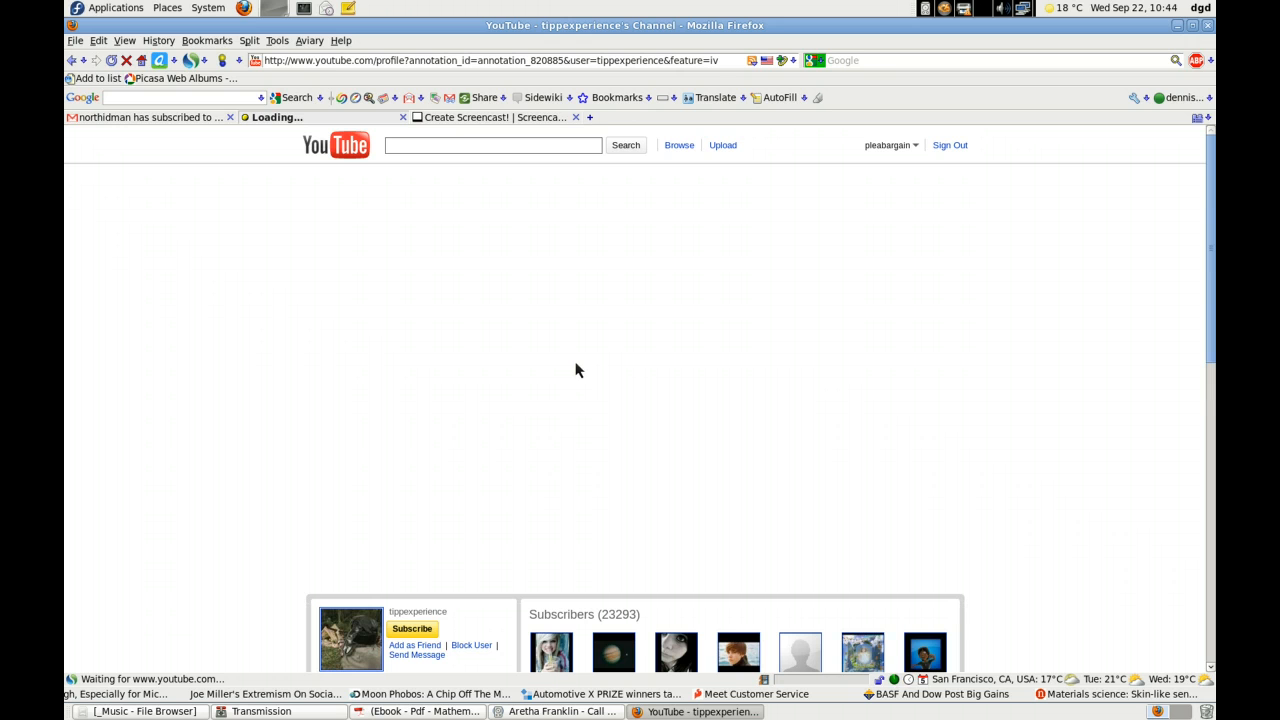
Let the tippexperience channel page load with its 'A hunter ___ a bear' video.
{"action": "left_click", "coordinate": [580, 358]}
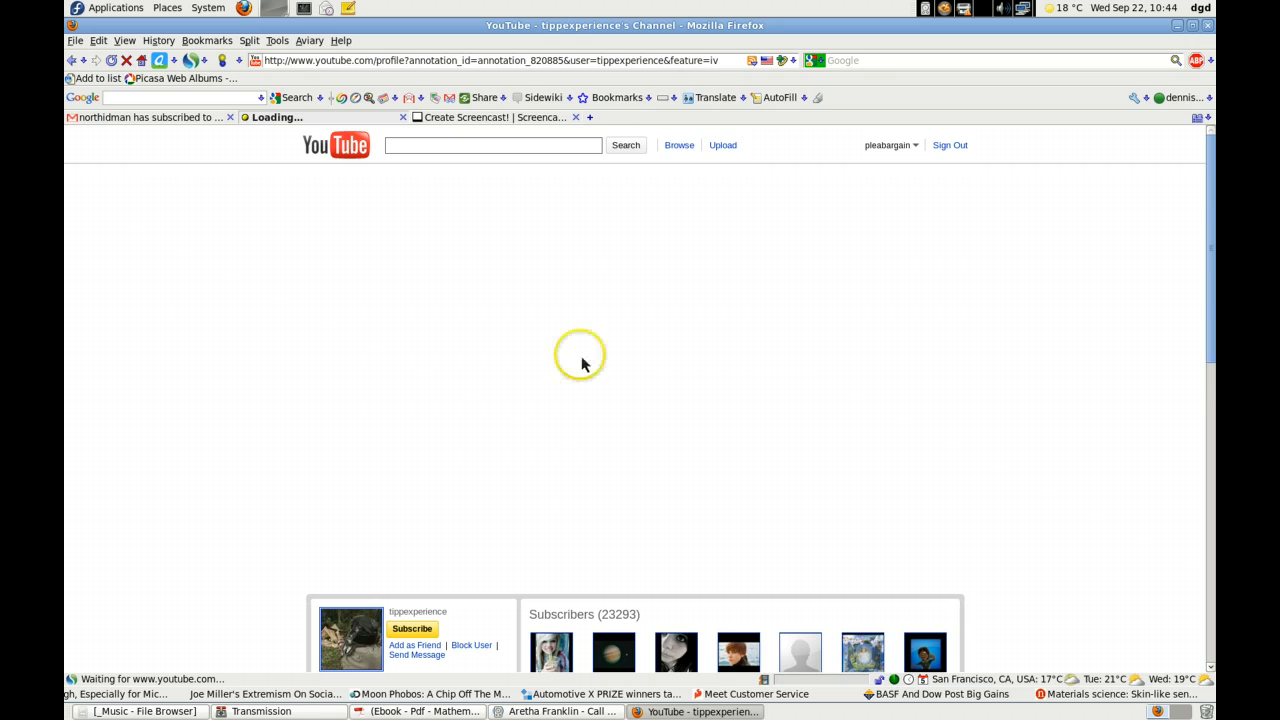
{"action": "mouse_move", "coordinate": [562, 344]}
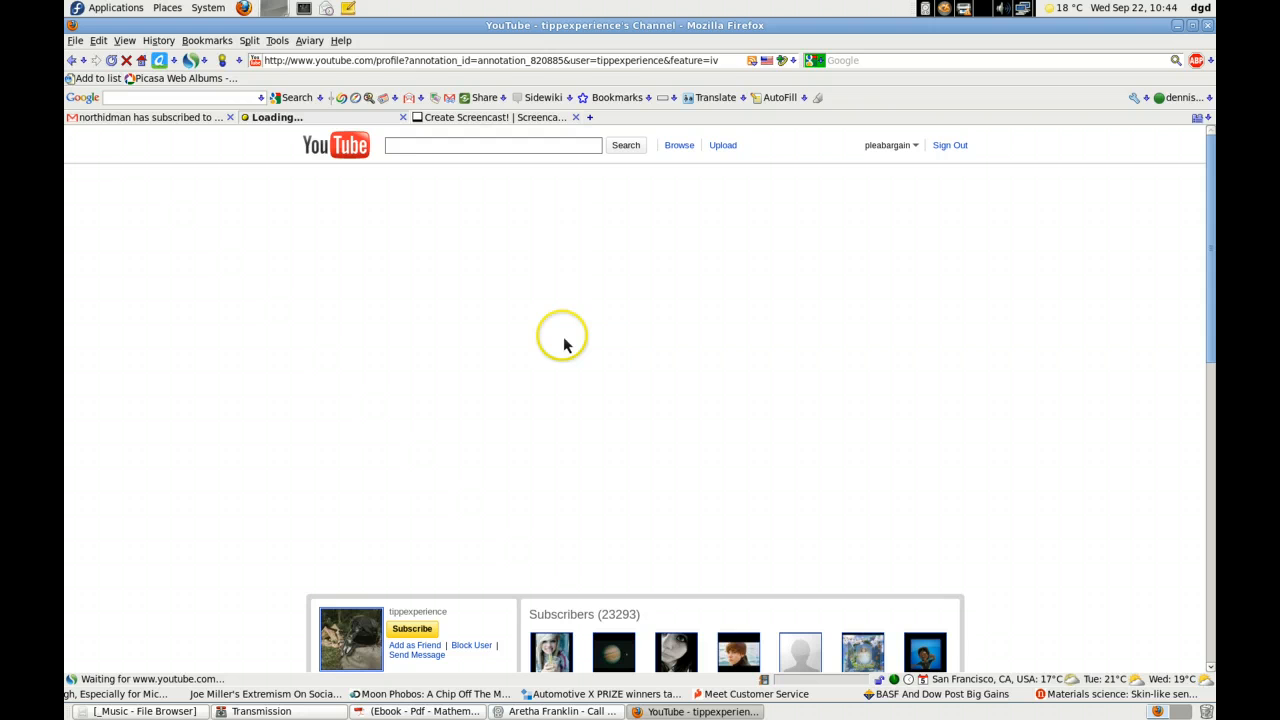
{"action": "mouse_move", "coordinate": [632, 412]}
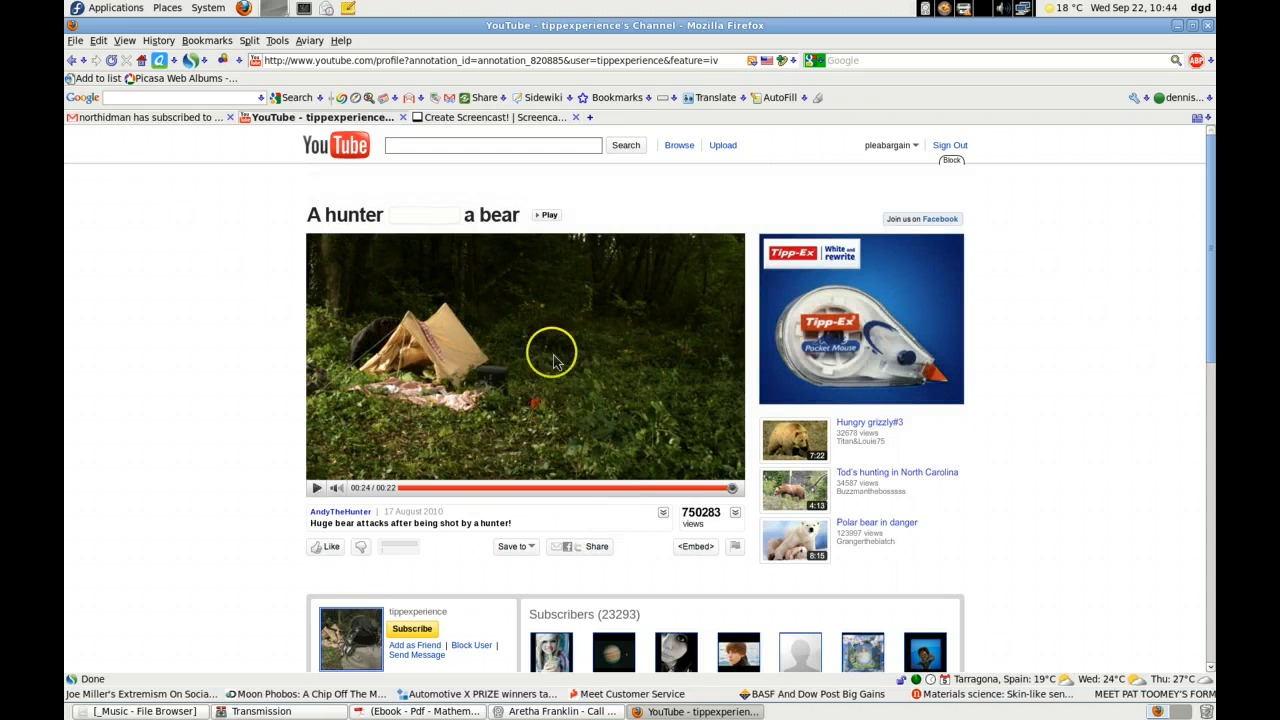
{"action": "mouse_move", "coordinate": [440, 222]}
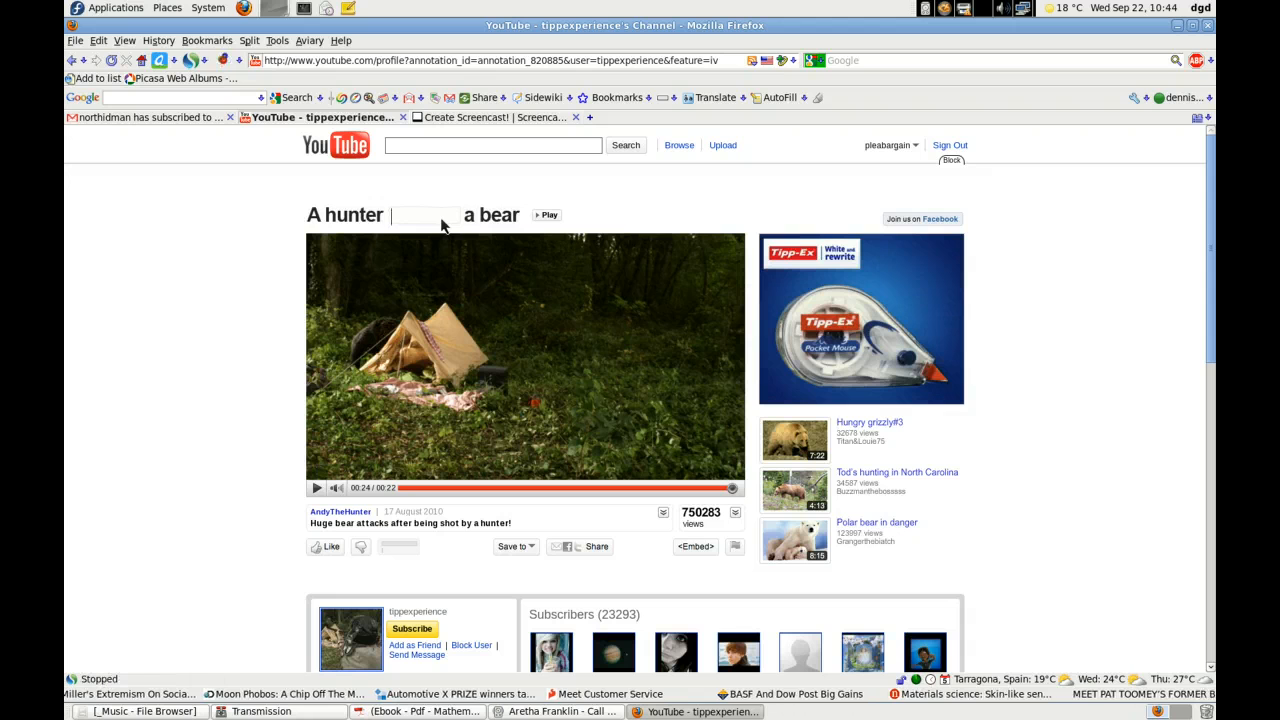
Fill the title blank with 'kisses' and play the custom 'A hunter kisses a bear' video.
{"action": "type", "text": "kie"}
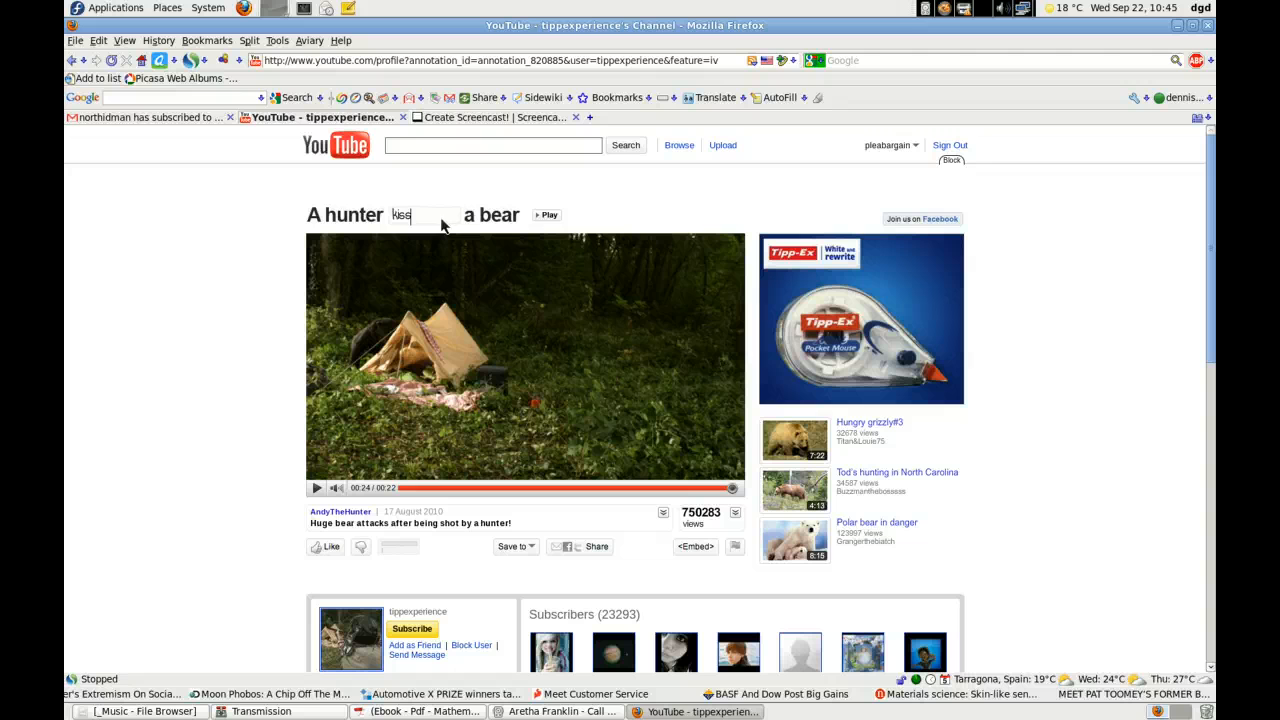
{"action": "type", "text": "es"}
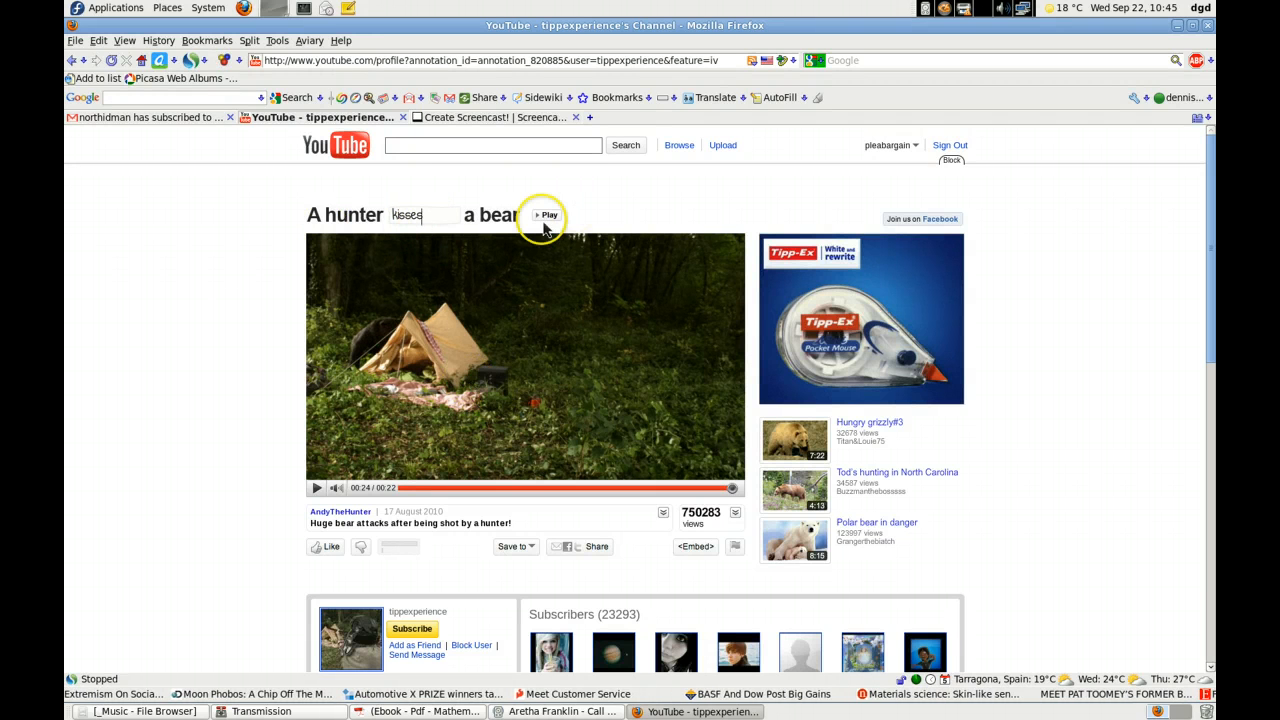
{"action": "left_click", "coordinate": [548, 216]}
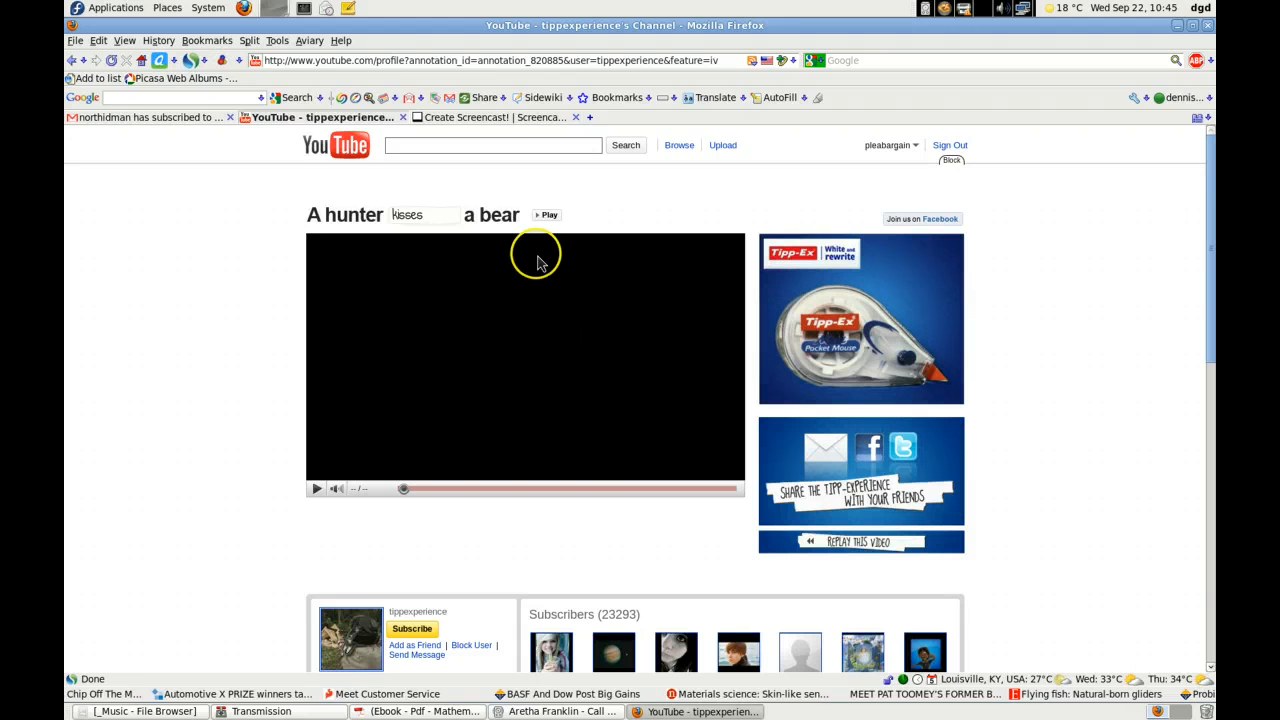
{"action": "mouse_move", "coordinate": [540, 420]}
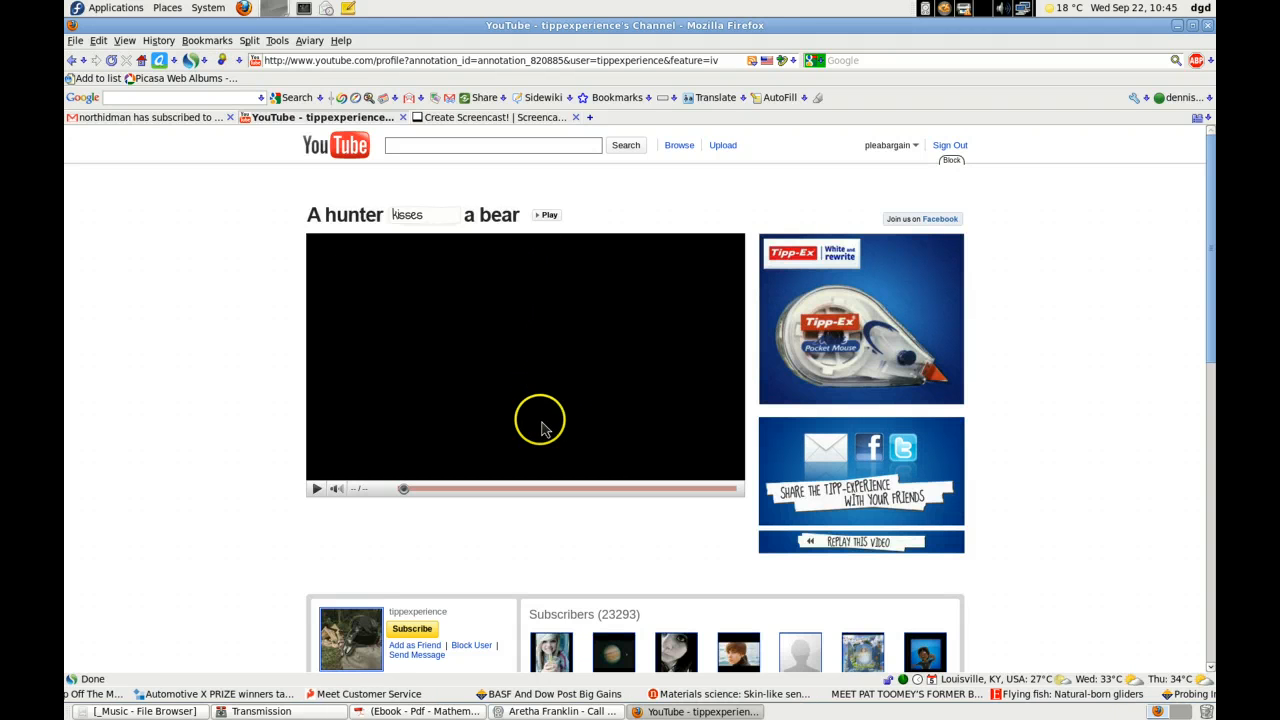
{"action": "mouse_move", "coordinate": [580, 384]}
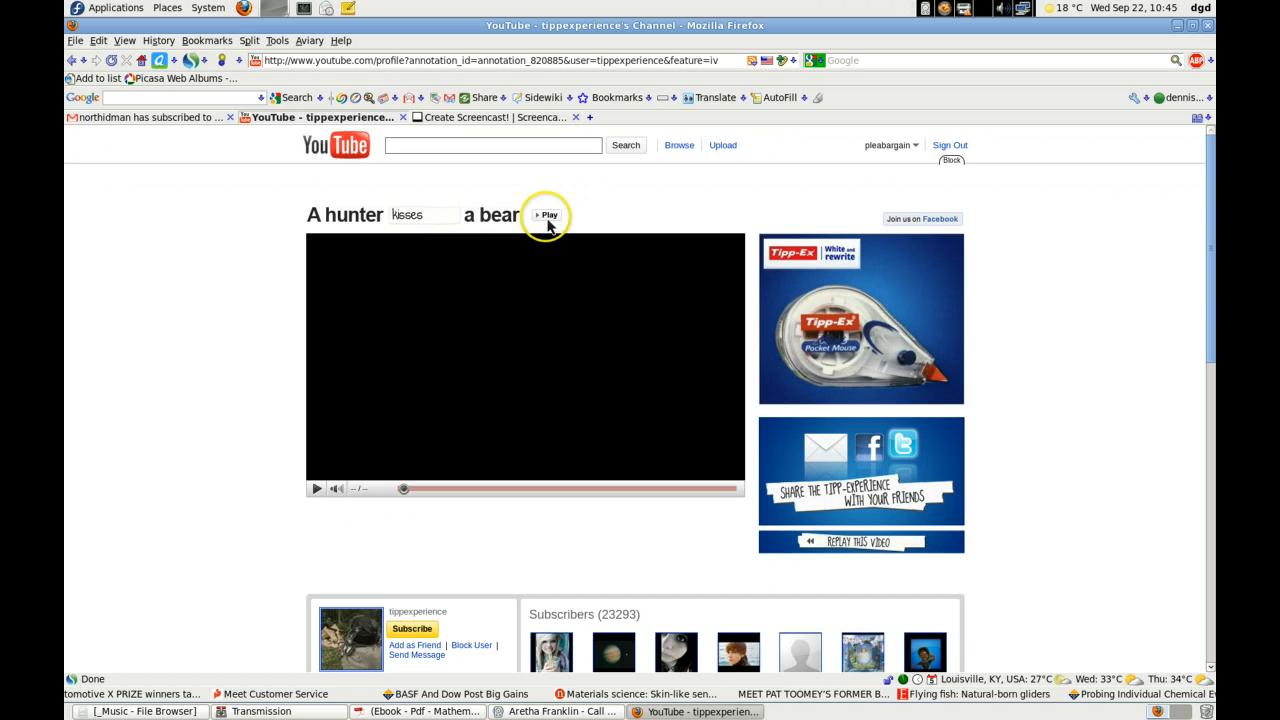
{"action": "mouse_move", "coordinate": [360, 230]}
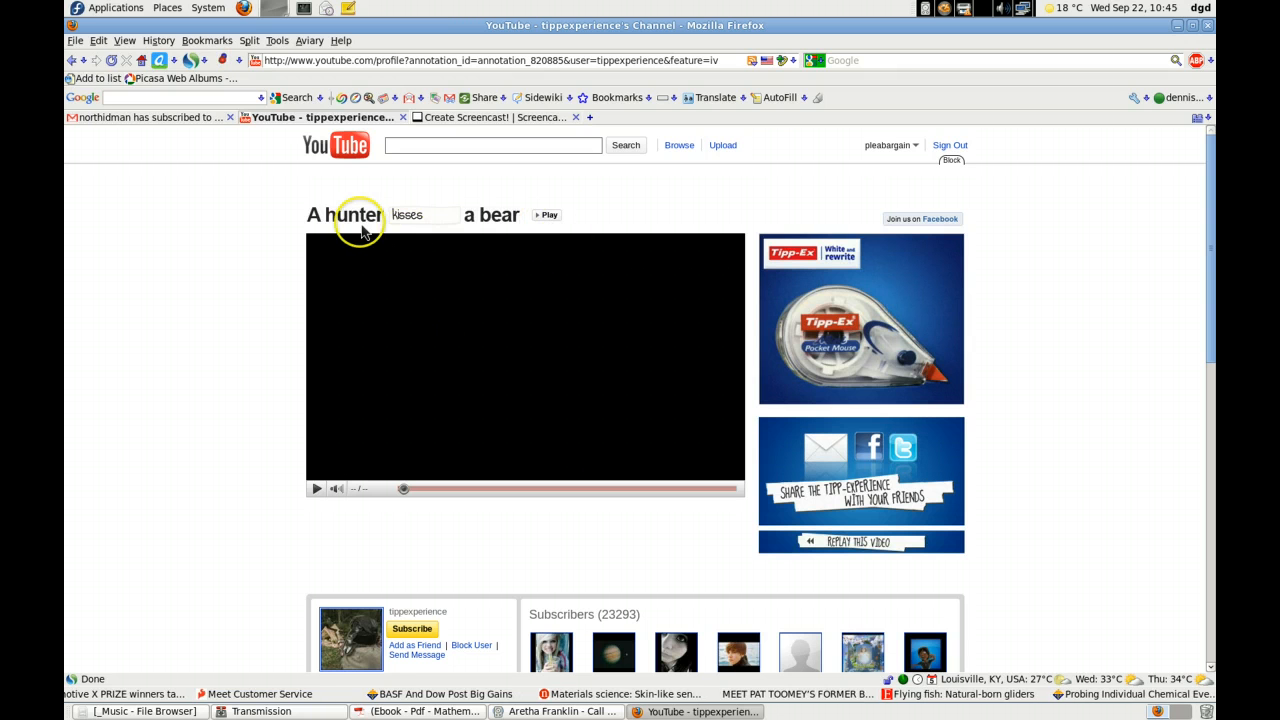
{"action": "mouse_move", "coordinate": [436, 482]}
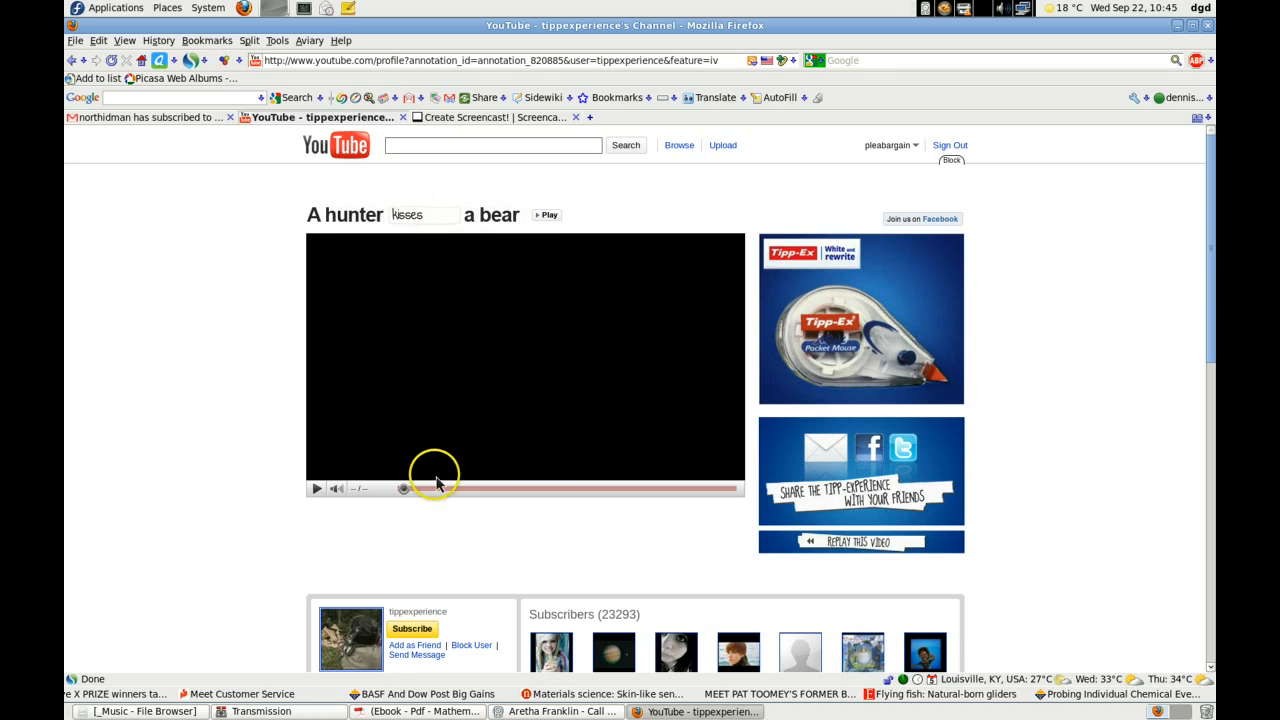